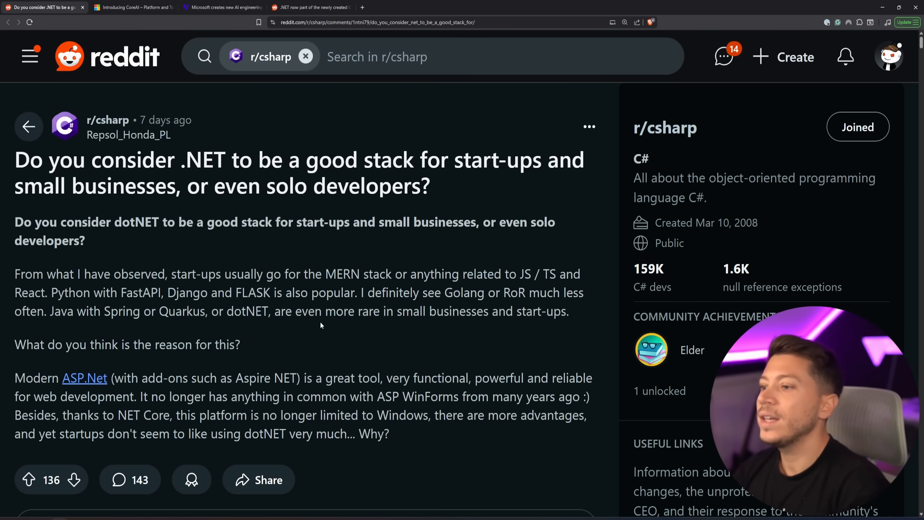
# - Read the .NET start-up post, highlighting 'React' and nearby words, and skim the first comments
pyautogui.scroll(-3)
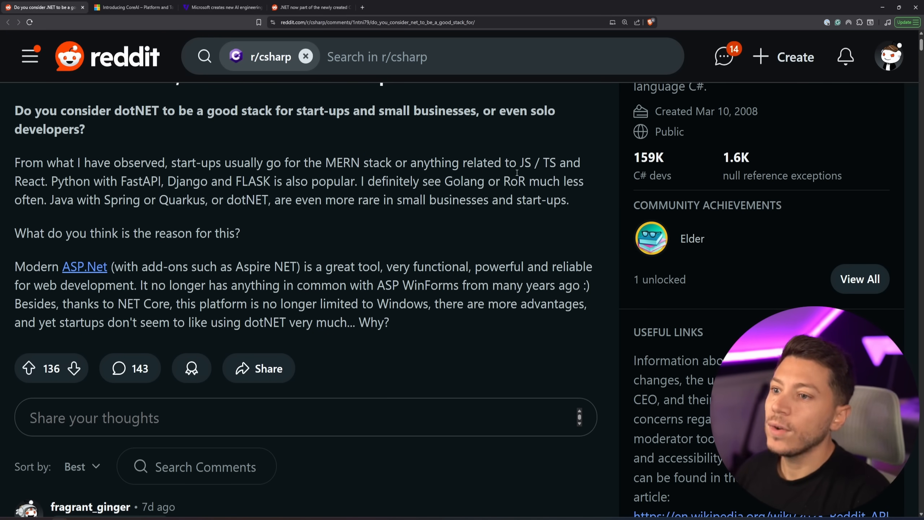
pyautogui.doubleClick(30, 180)
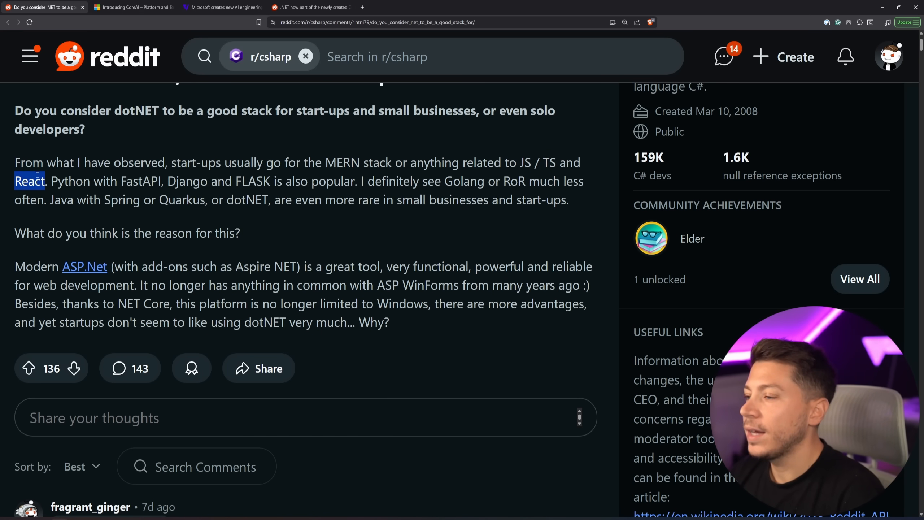
pyautogui.doubleClick(189, 181)
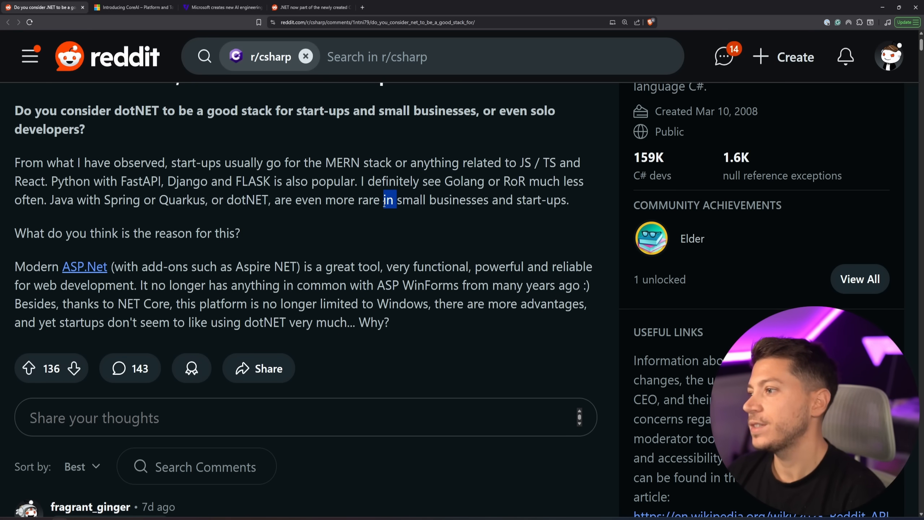
pyautogui.scroll(-3)
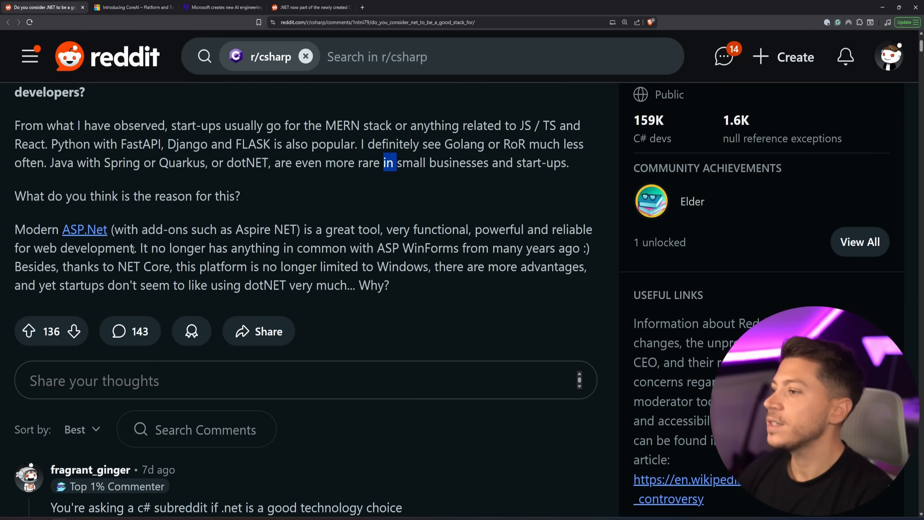
pyautogui.scroll(-3)
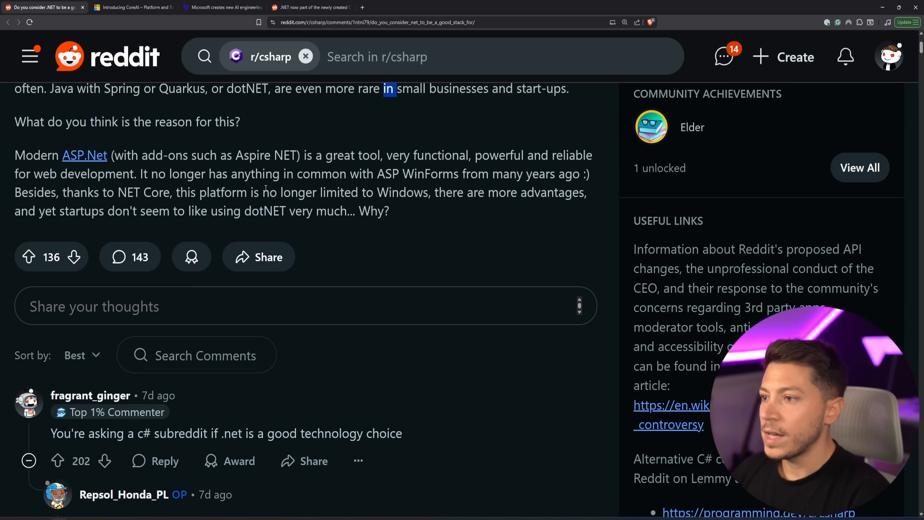
pyautogui.scroll(-3)
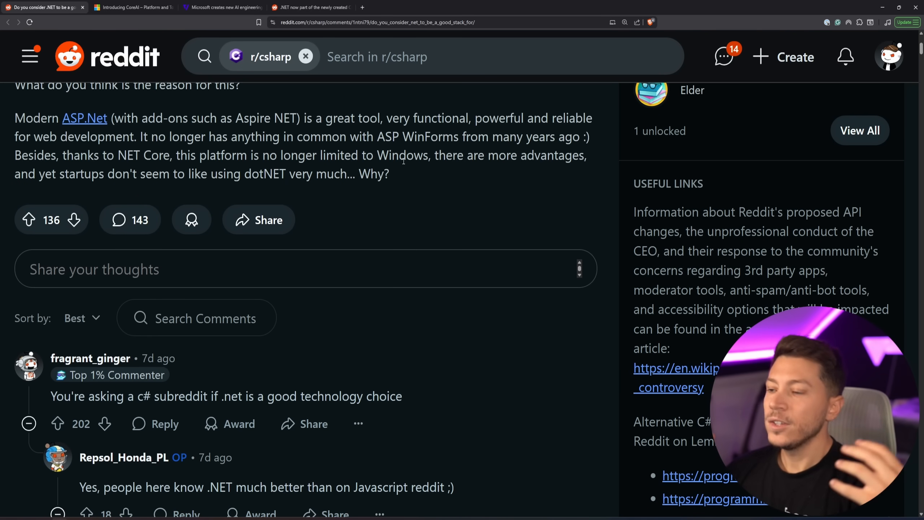
pyautogui.scroll(3)
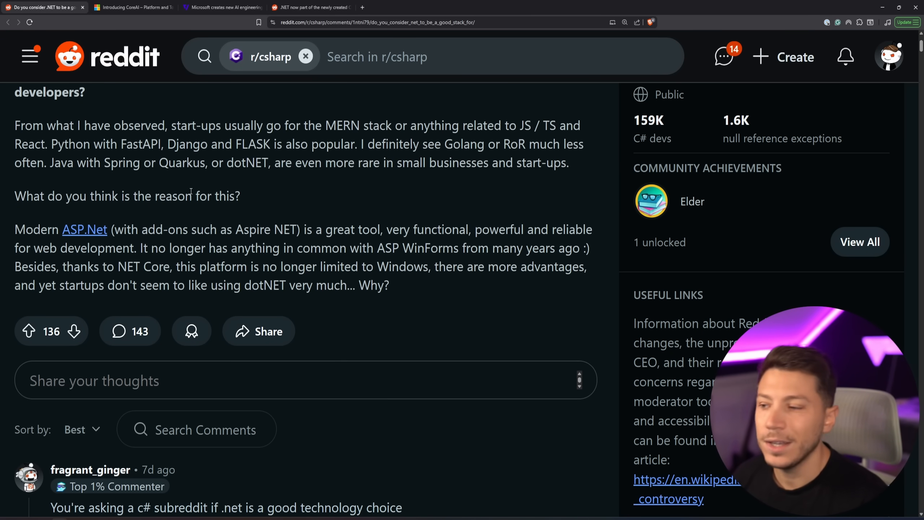
pyautogui.scroll(-3)
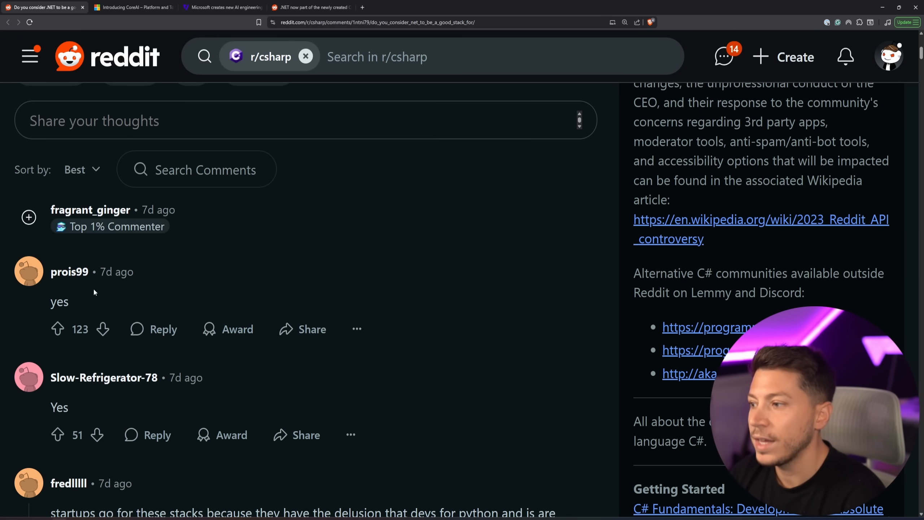
pyautogui.scroll(-3)
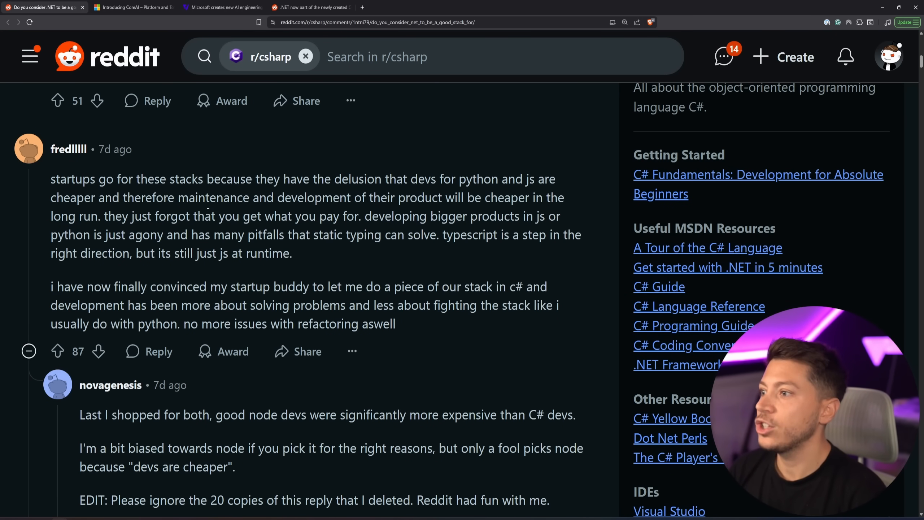
pyautogui.doubleClick(213, 198)
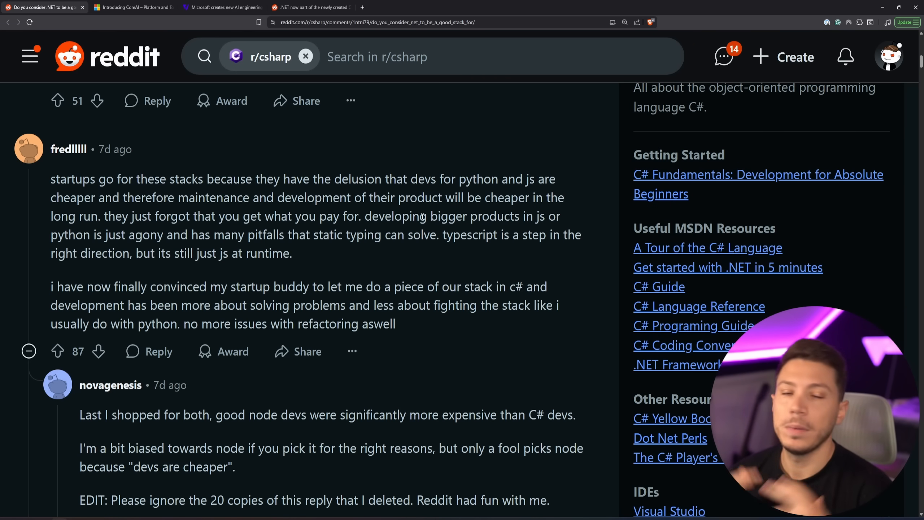
pyautogui.doubleClick(477, 179)
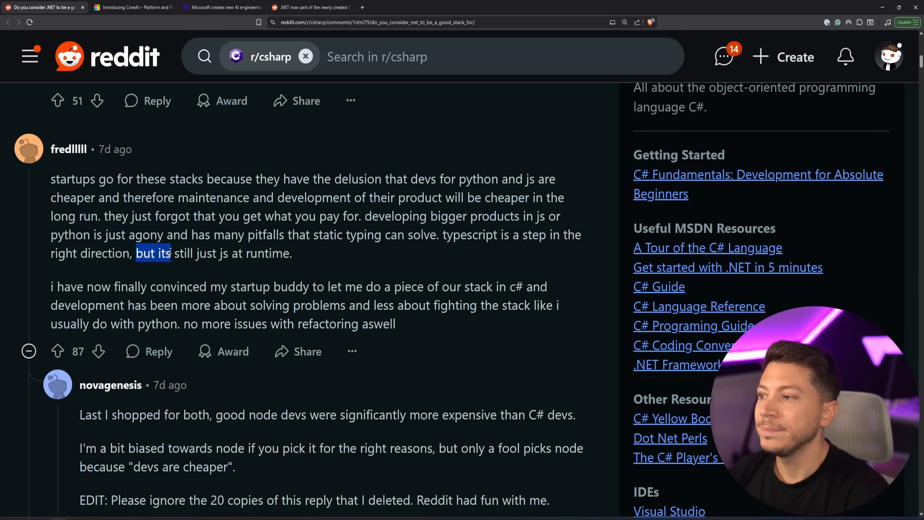
pyautogui.moveTo(136, 254); pyautogui.dragTo(290, 253)
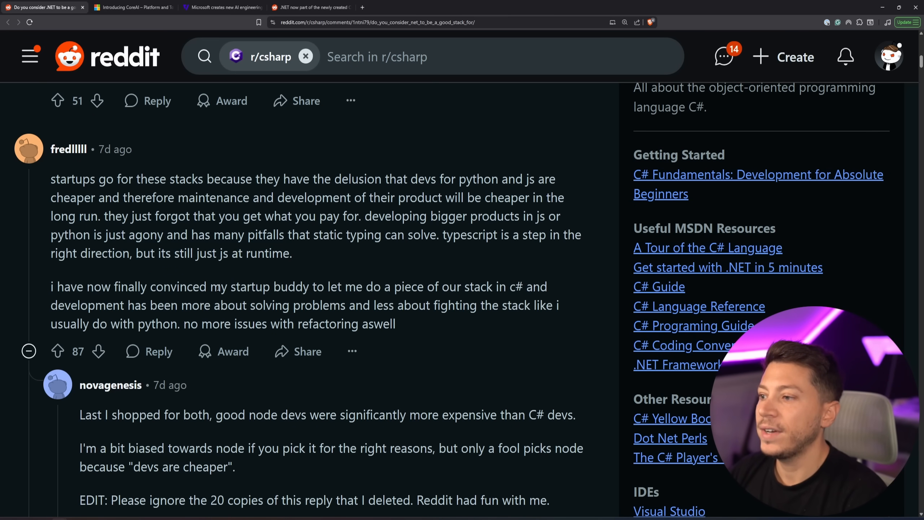
pyautogui.doubleClick(409, 287)
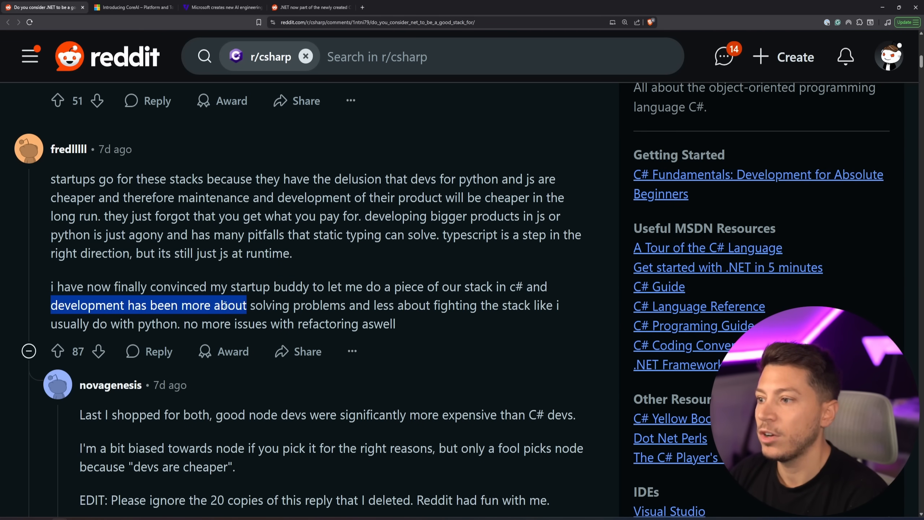
pyautogui.doubleClick(179, 287)
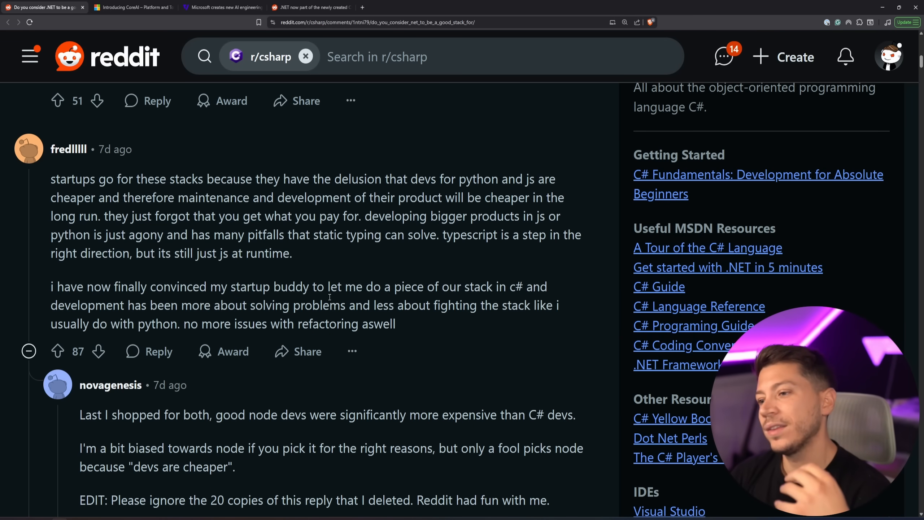
pyautogui.scroll(-3)
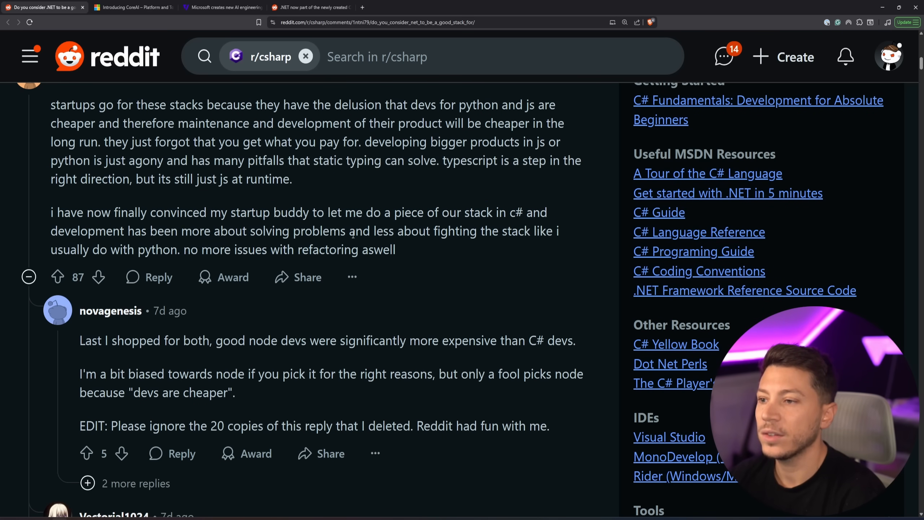
pyautogui.click(28, 126)
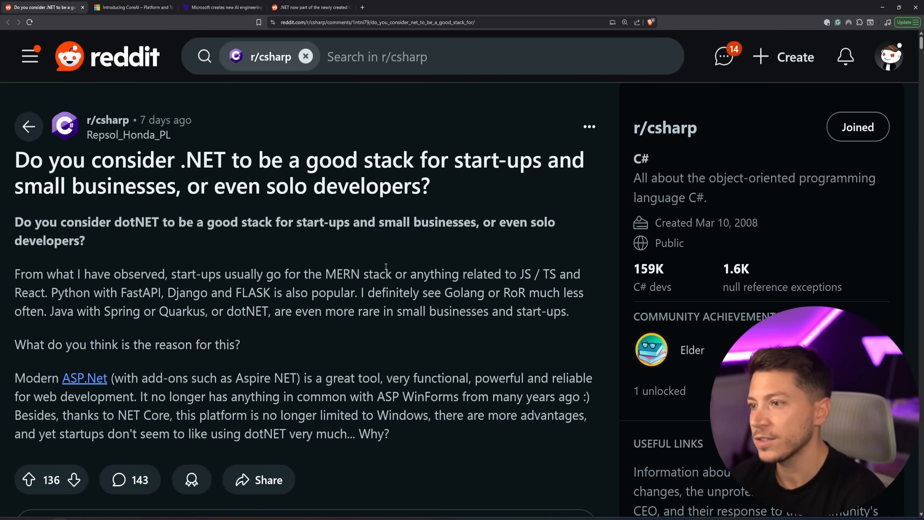
pyautogui.scroll(-3)
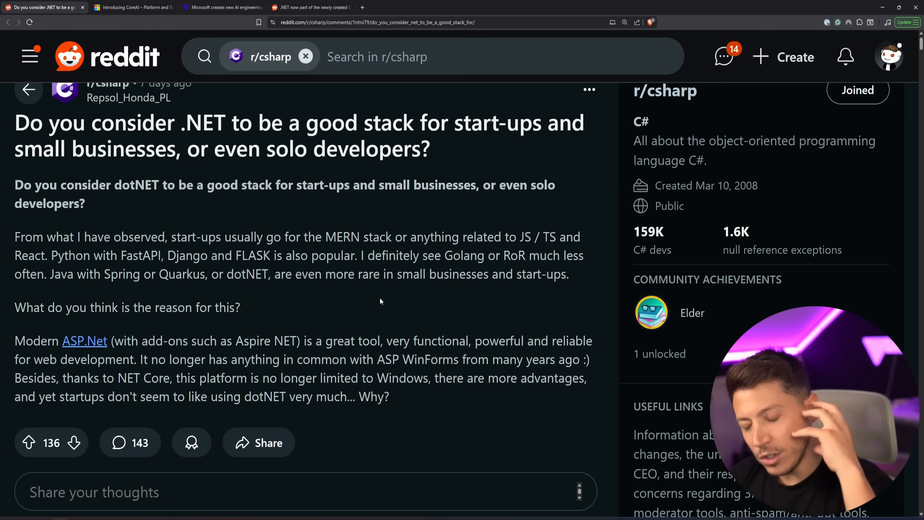
pyautogui.doubleClick(342, 236)
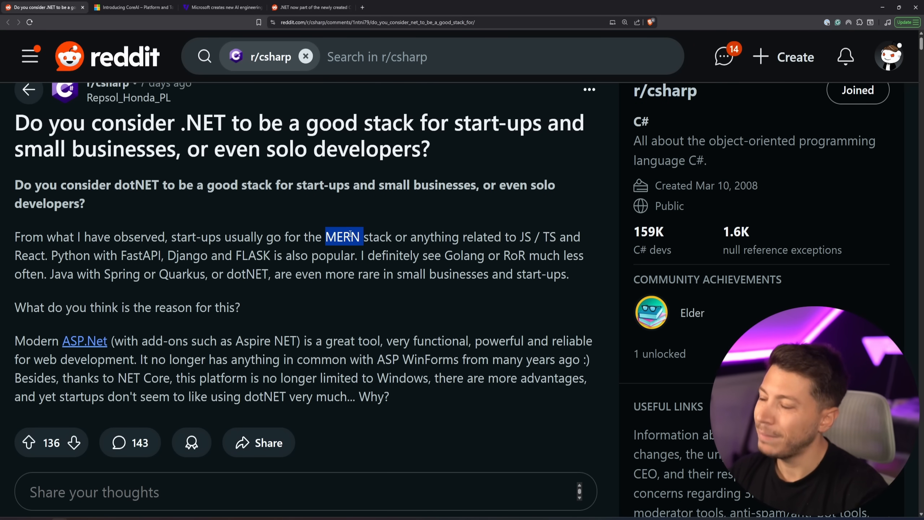
pyautogui.moveTo(354, 237); pyautogui.dragTo(411, 236)
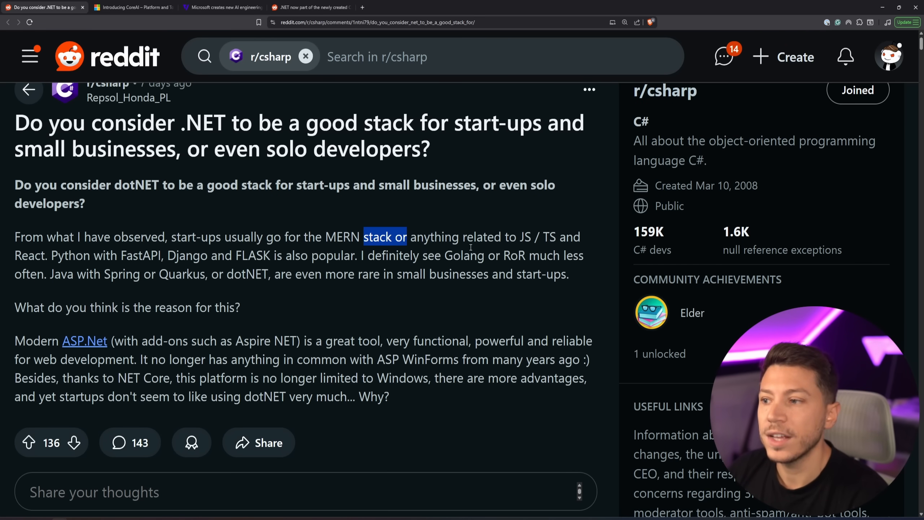
pyautogui.click(466, 122)
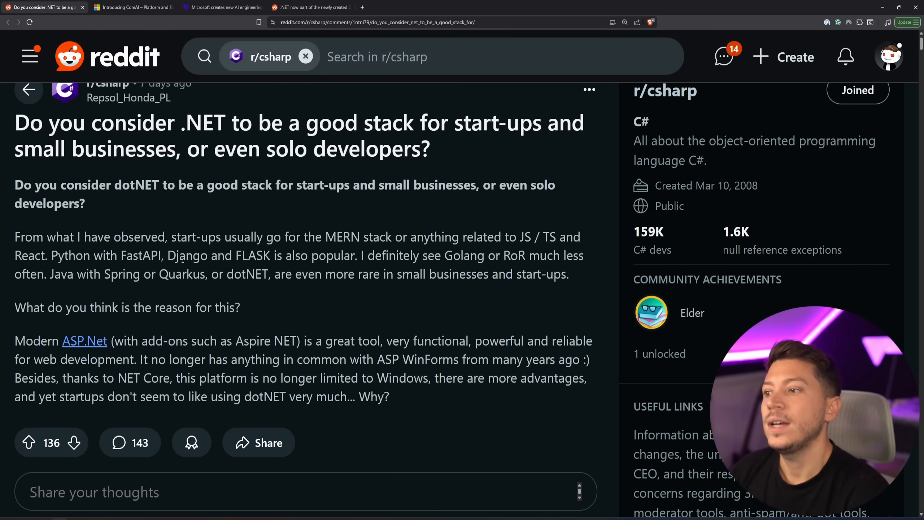
pyautogui.doubleClick(187, 256)
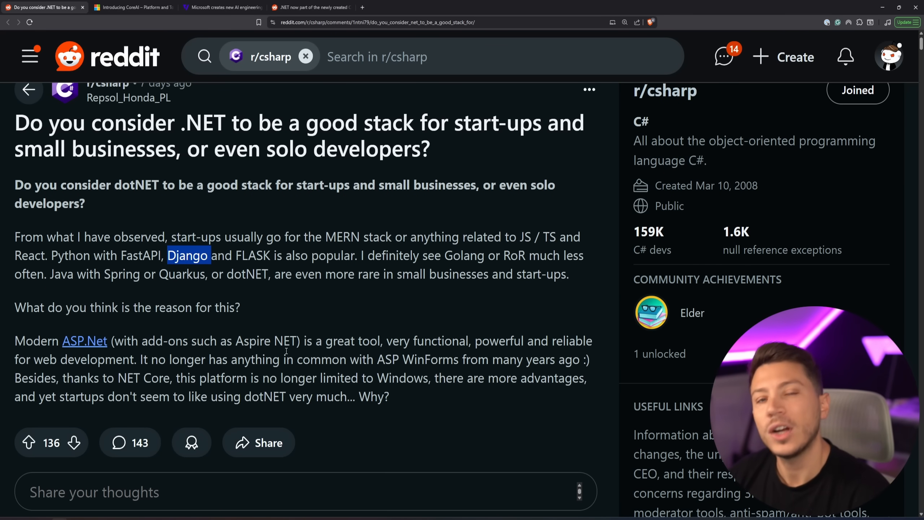
pyautogui.doubleClick(71, 255)
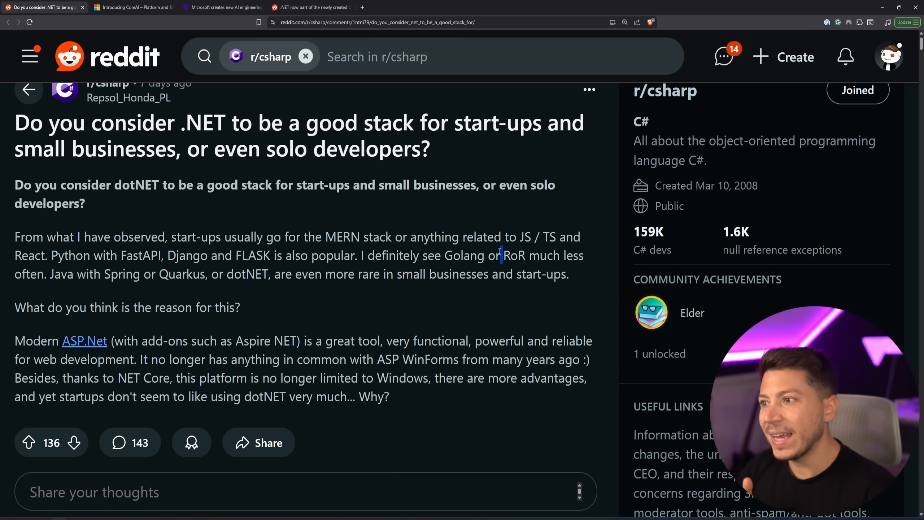
pyautogui.moveTo(465, 315)
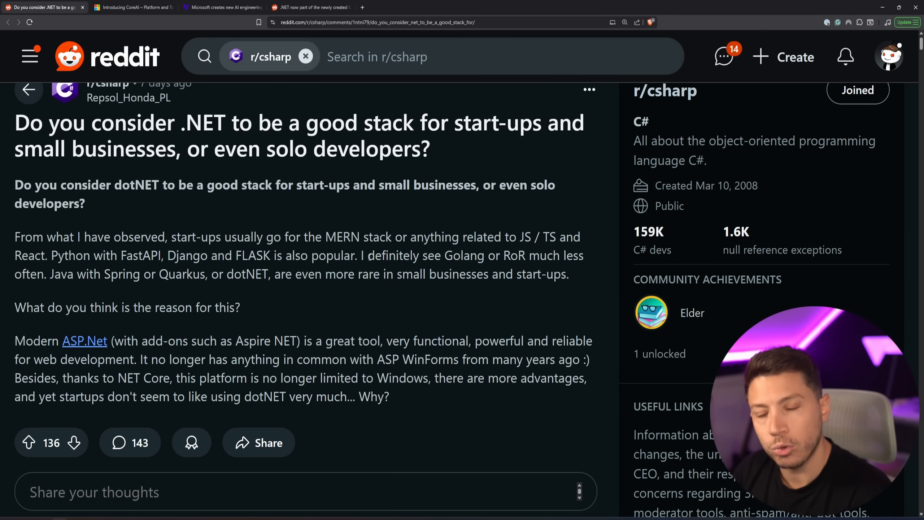
pyautogui.scroll(-3)
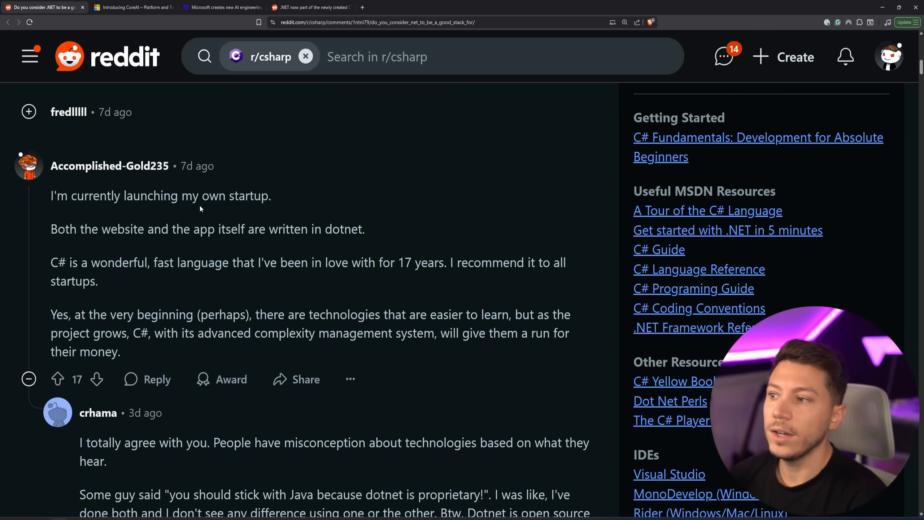
pyautogui.scroll(-3)
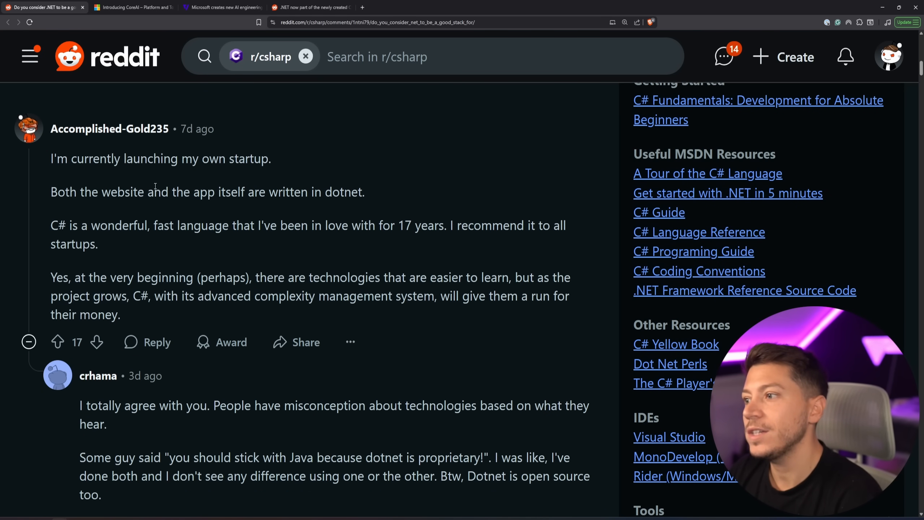
pyautogui.doubleClick(405, 225)
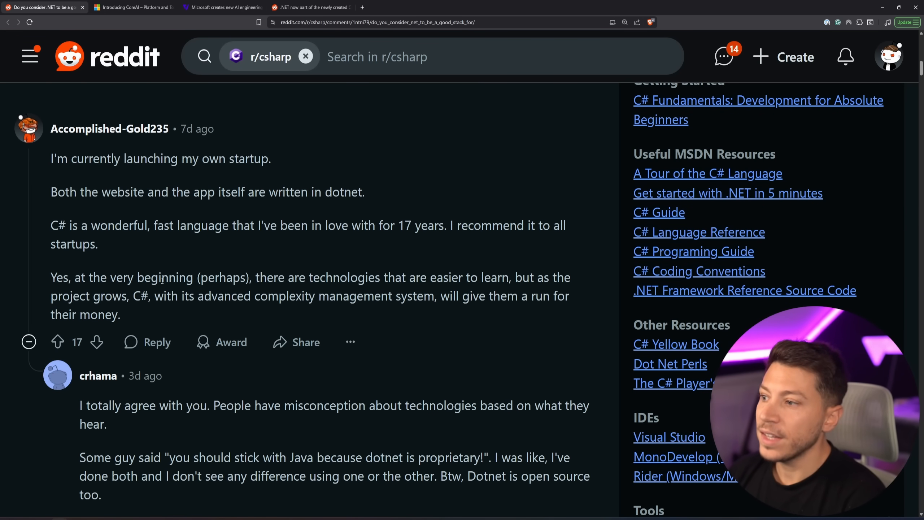
pyautogui.doubleClick(223, 277)
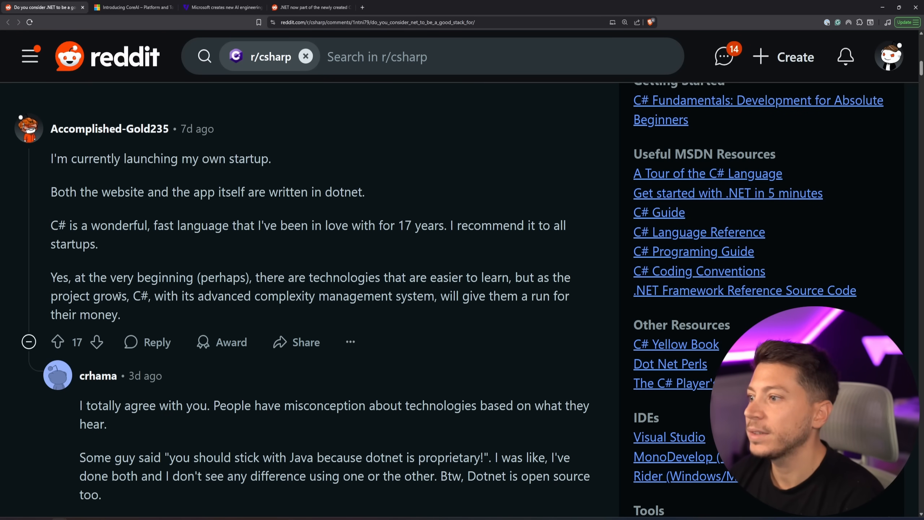
pyautogui.doubleClick(285, 296)
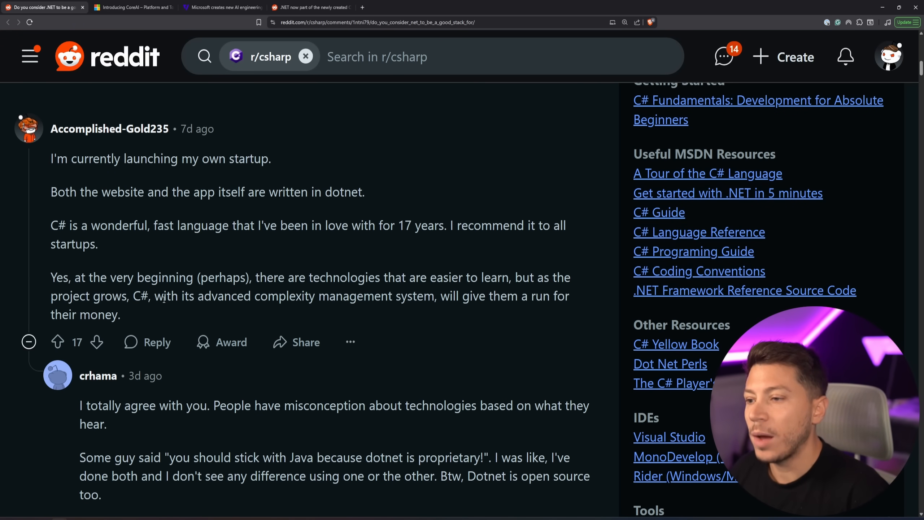
pyautogui.doubleClick(415, 296)
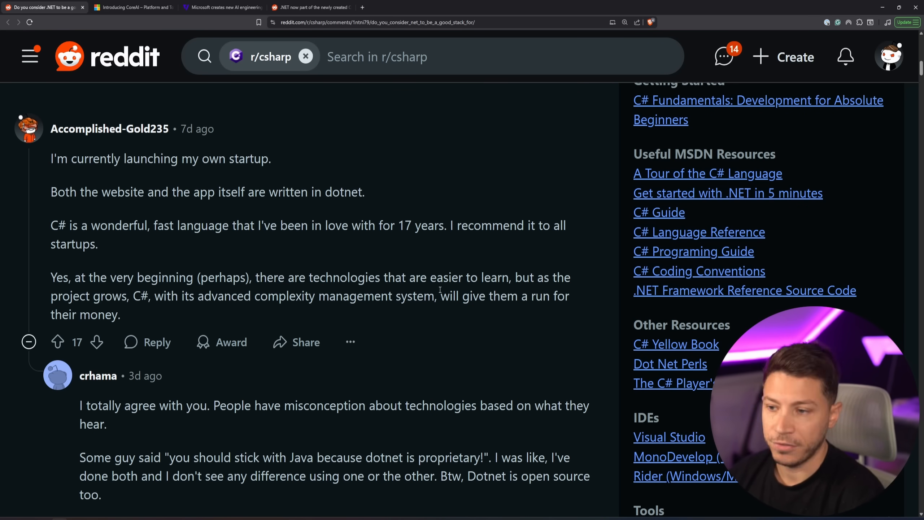
pyautogui.moveTo(390, 303)
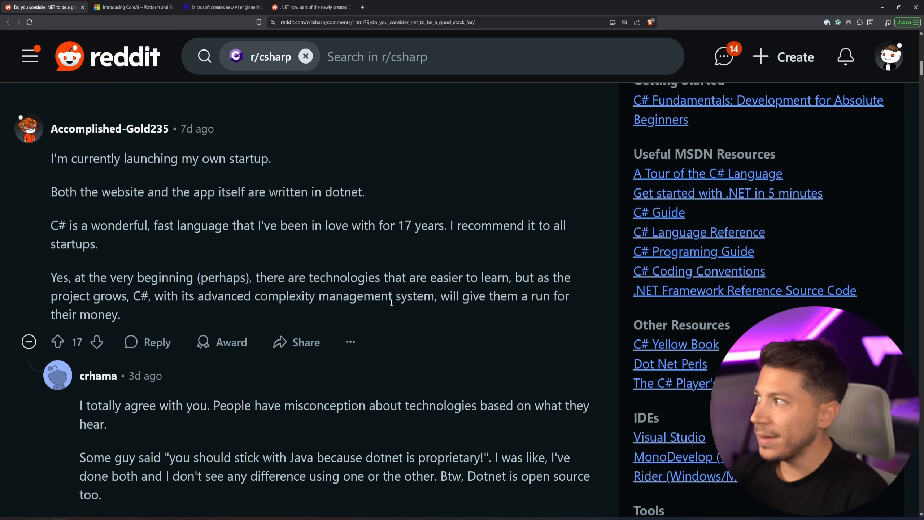
pyautogui.doubleClick(140, 296)
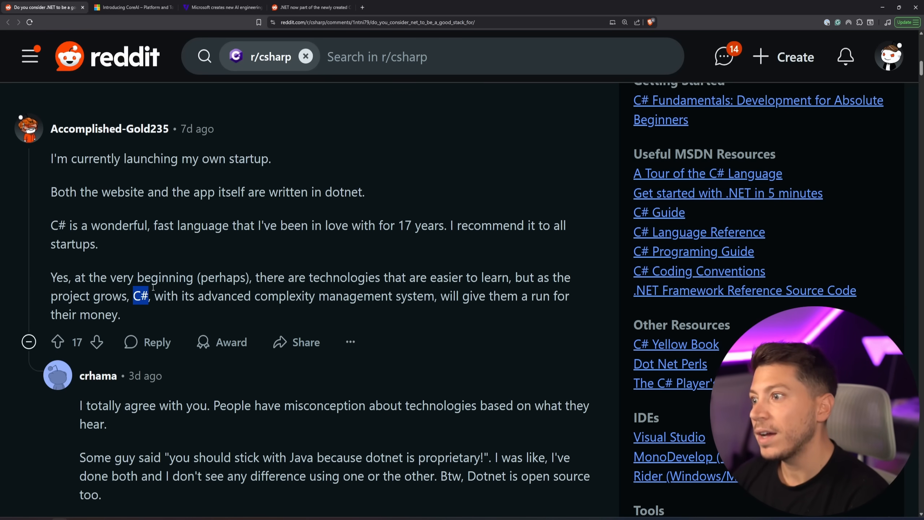
pyautogui.moveTo(203, 176)
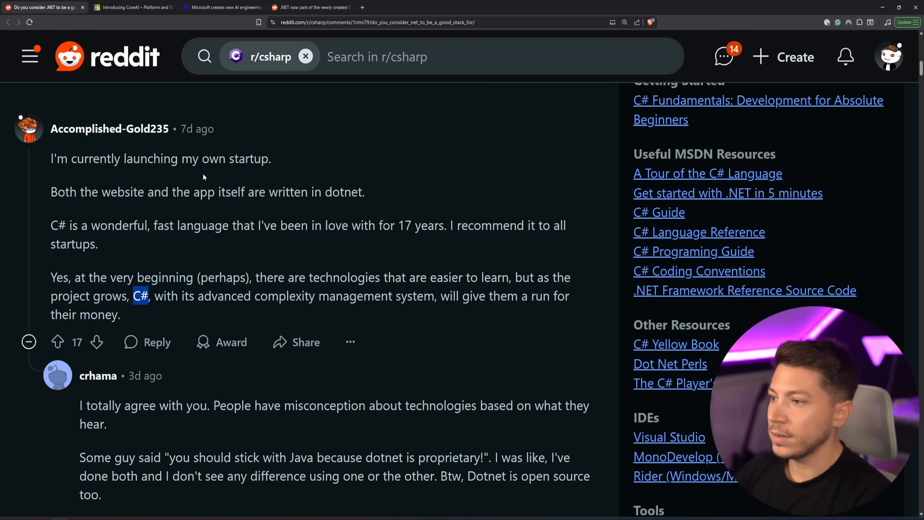
pyautogui.moveTo(271, 254)
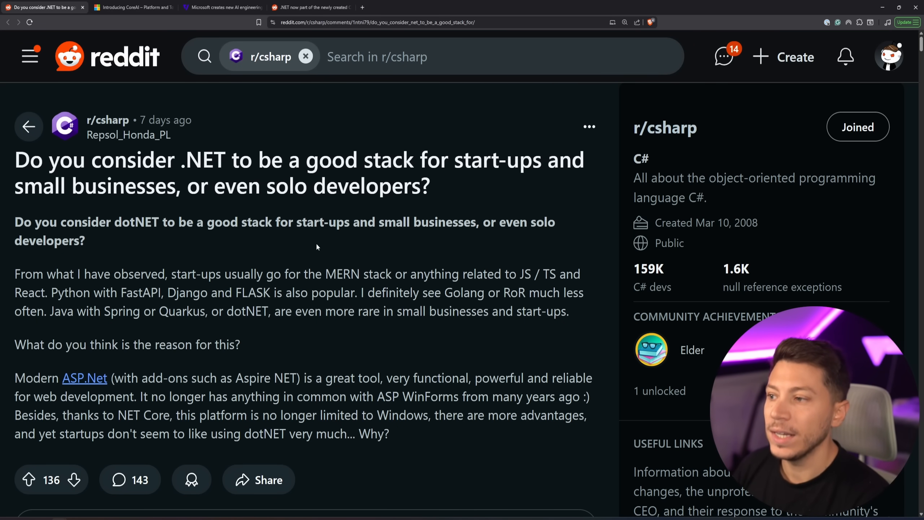
# - Switch to the Microsoft CoreAI blog announcement, then to The Verge article on the new AI engineering group
pyautogui.scroll(-3)
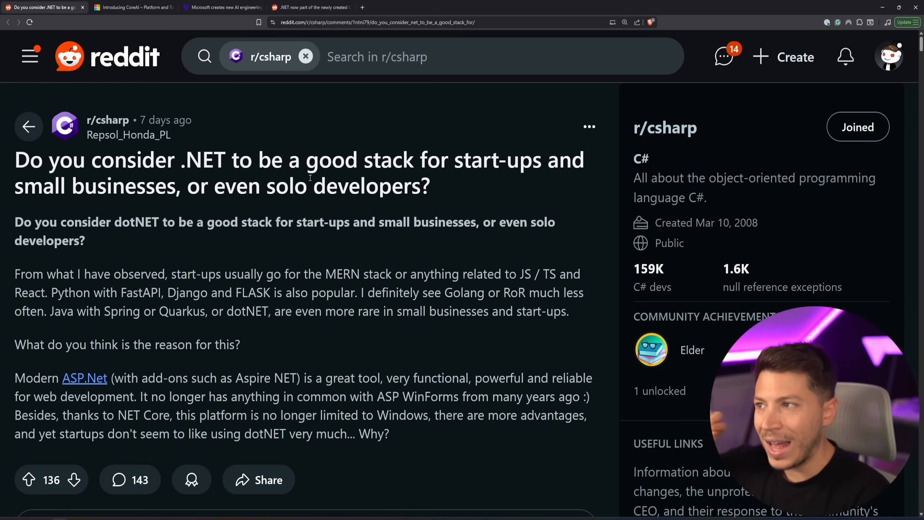
pyautogui.click(129, 8)
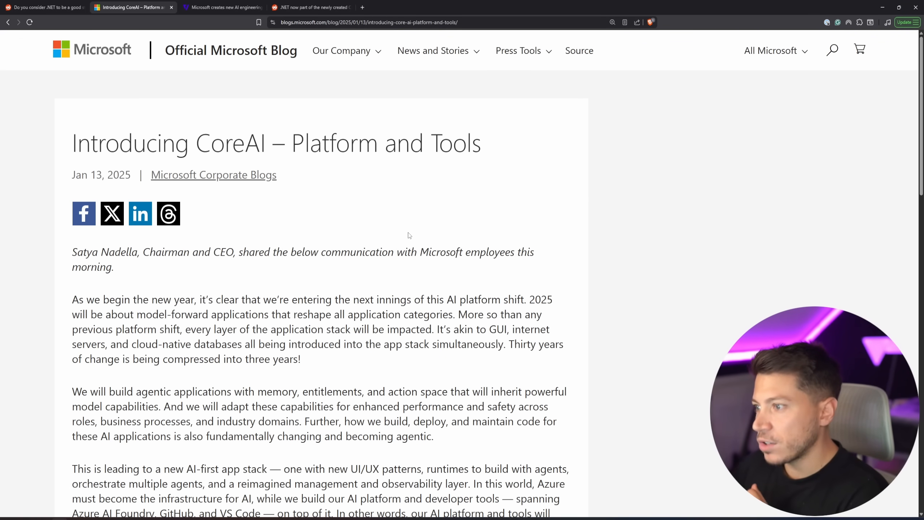
pyautogui.click(221, 7)
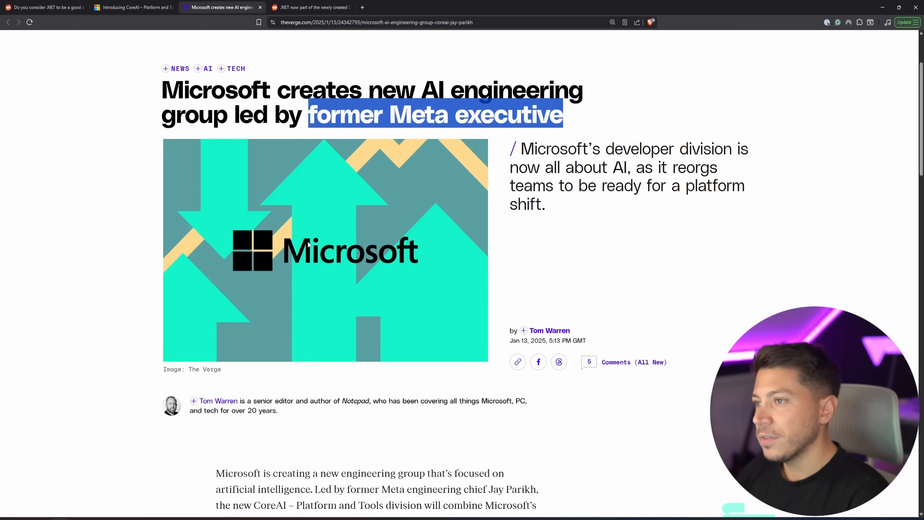
# - Read into the Nadella memo section, then settle back on the r/csharp .NET start-up thread after flipping tabs
pyautogui.scroll(-3)
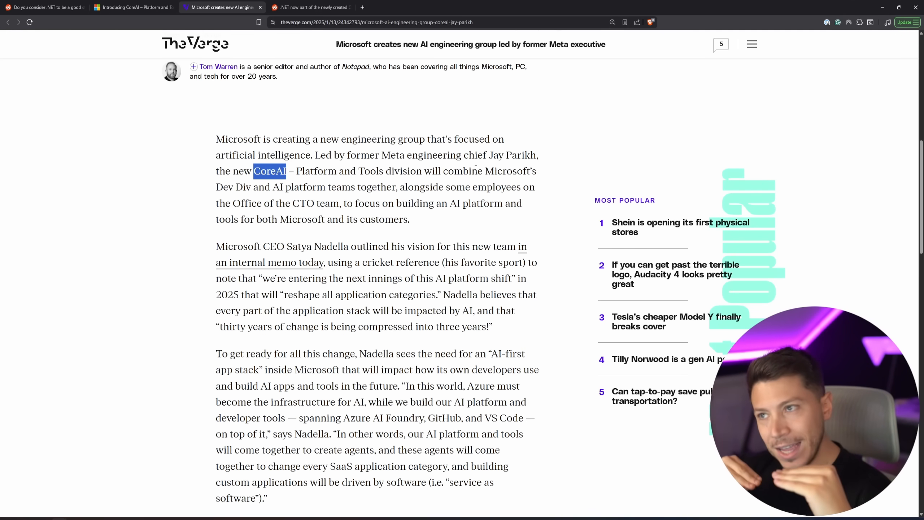
pyautogui.click(41, 7)
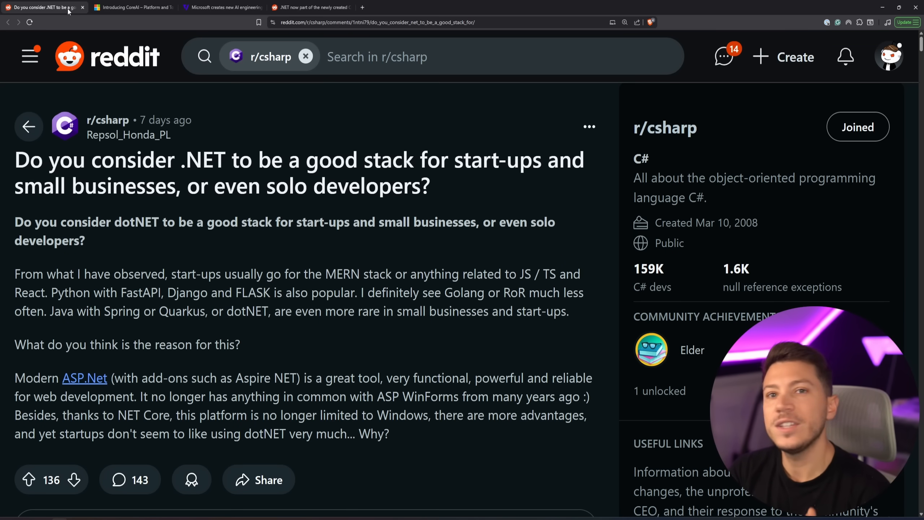
pyautogui.click(221, 7)
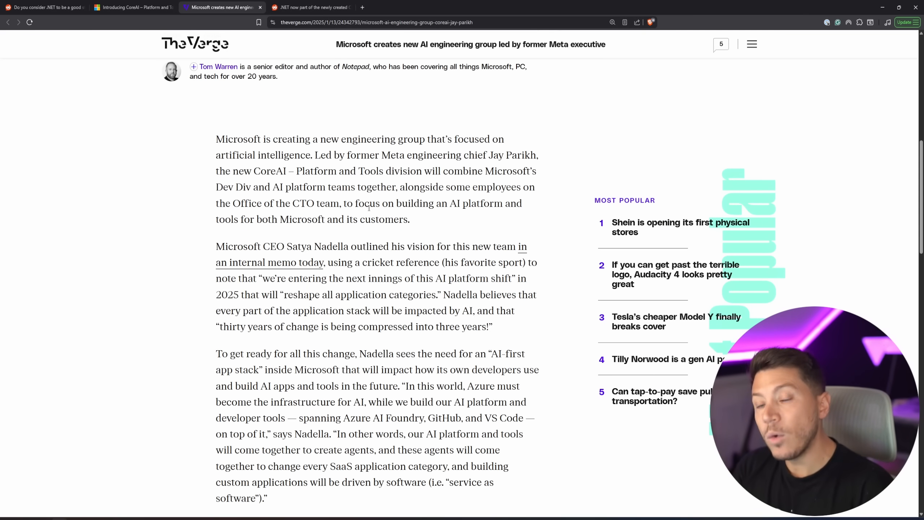
pyautogui.click(41, 7)
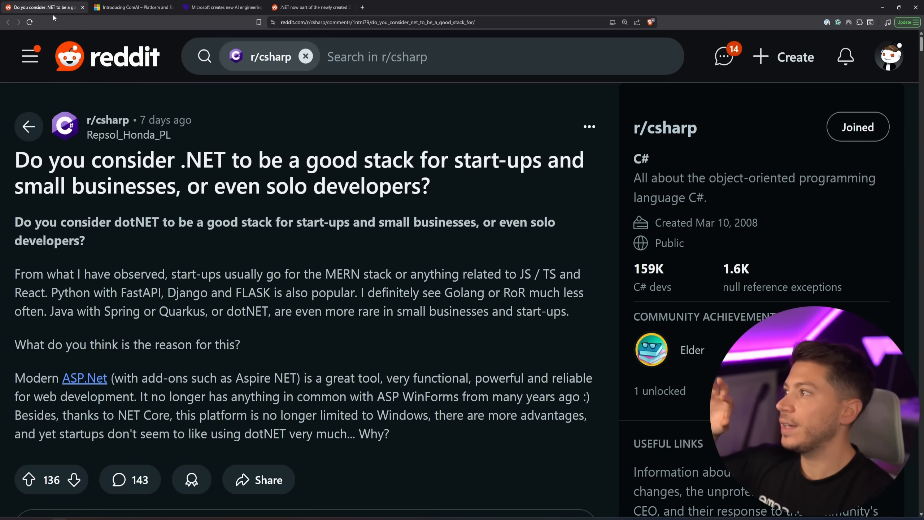